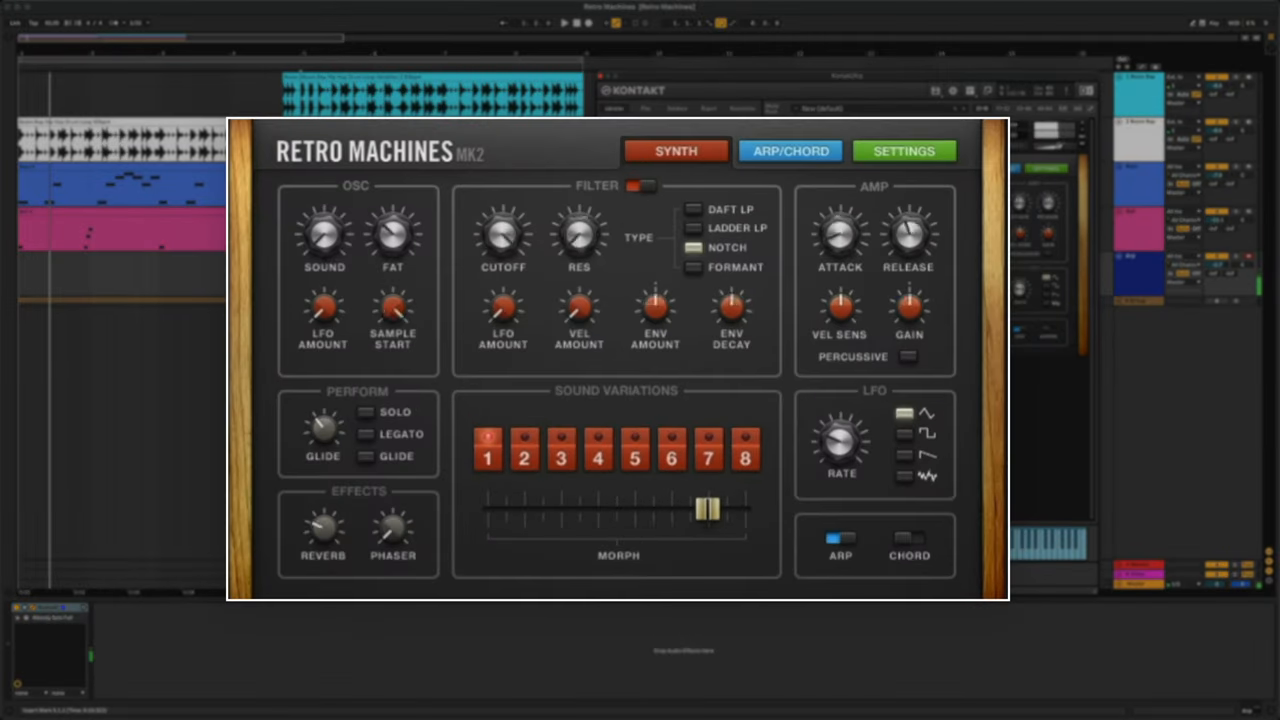
# Sweep the Morph slider from the right back toward the middle sound variations.
pyautogui.moveTo(710, 510); pyautogui.dragTo(595, 510)
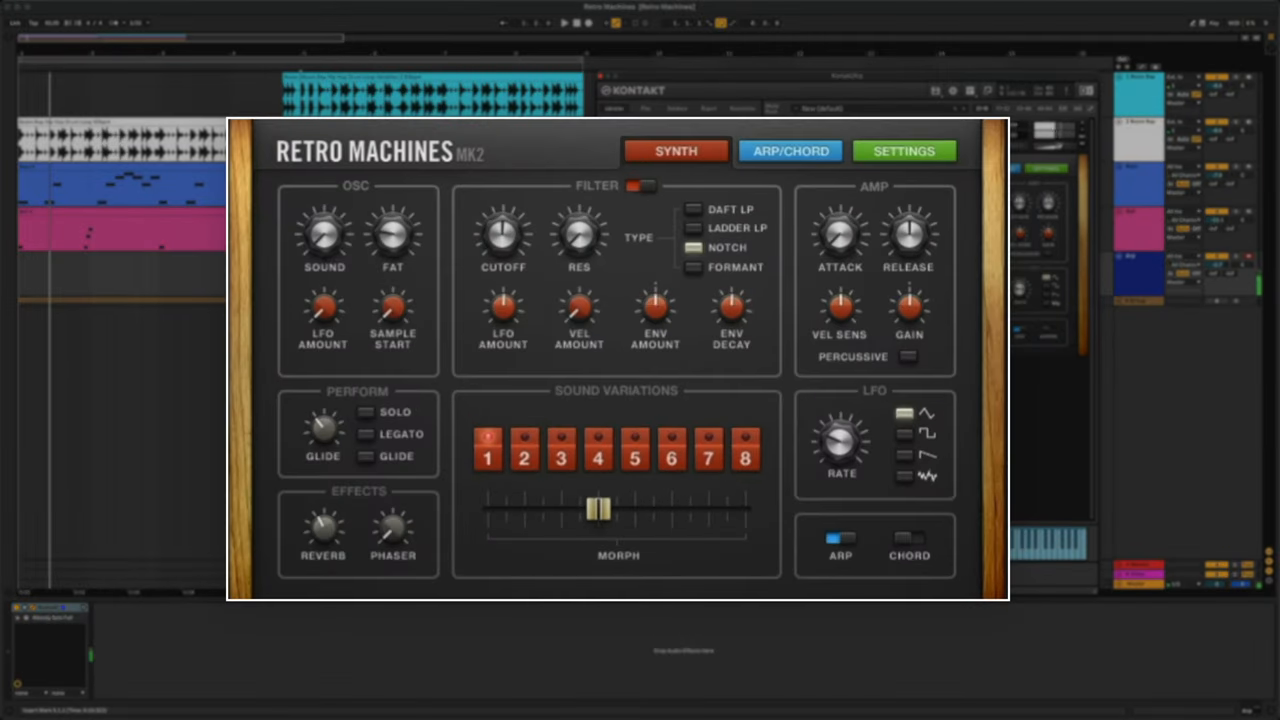
pyautogui.moveTo(600, 510); pyautogui.dragTo(525, 510)
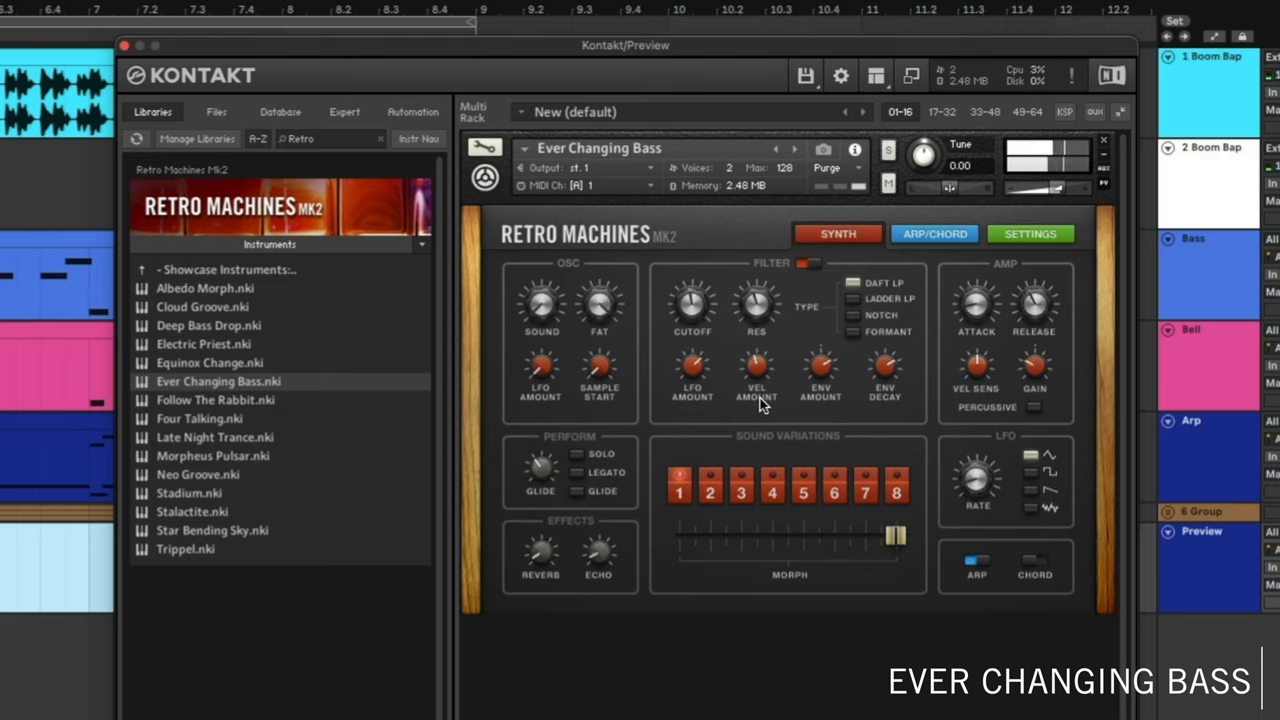
# Load Ever Changing Bass.nki from Retro Machines Mk2 and audition it on the Synth page.
pyautogui.moveTo(895, 535); pyautogui.dragTo(710, 535)
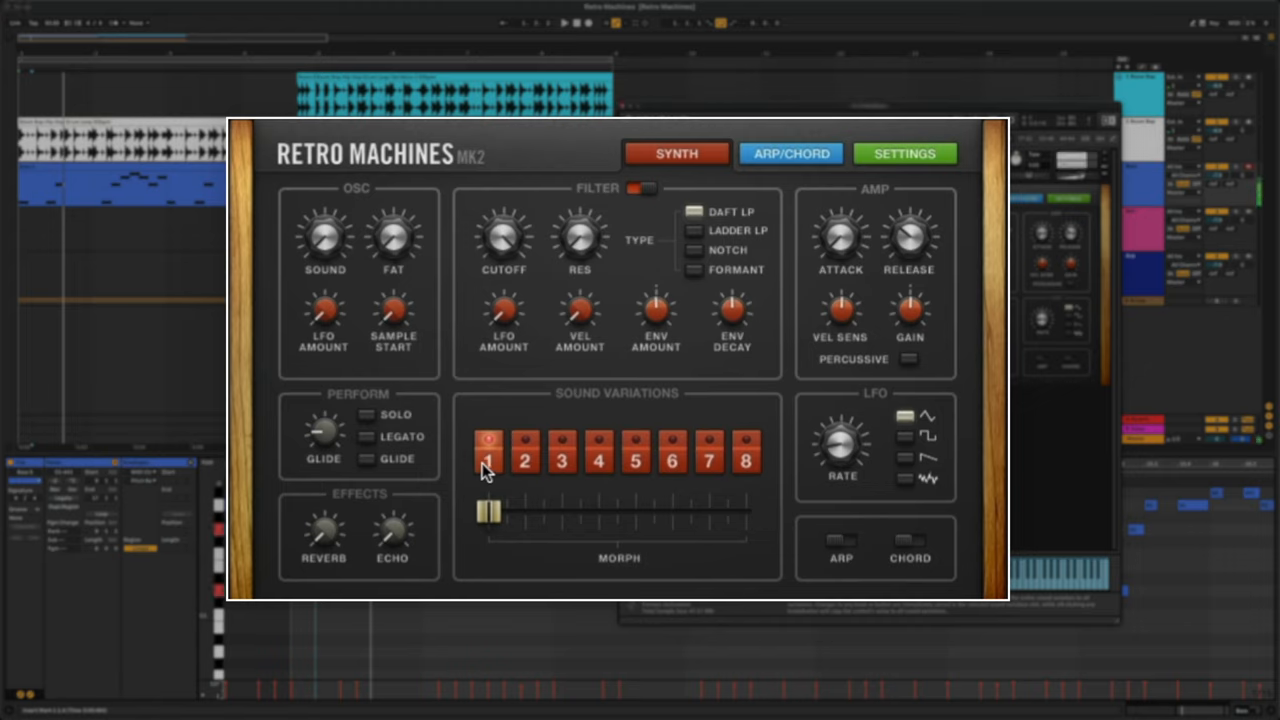
# Audition sound variations 2, 6 and 5 in turn.
pyautogui.click(524, 458)
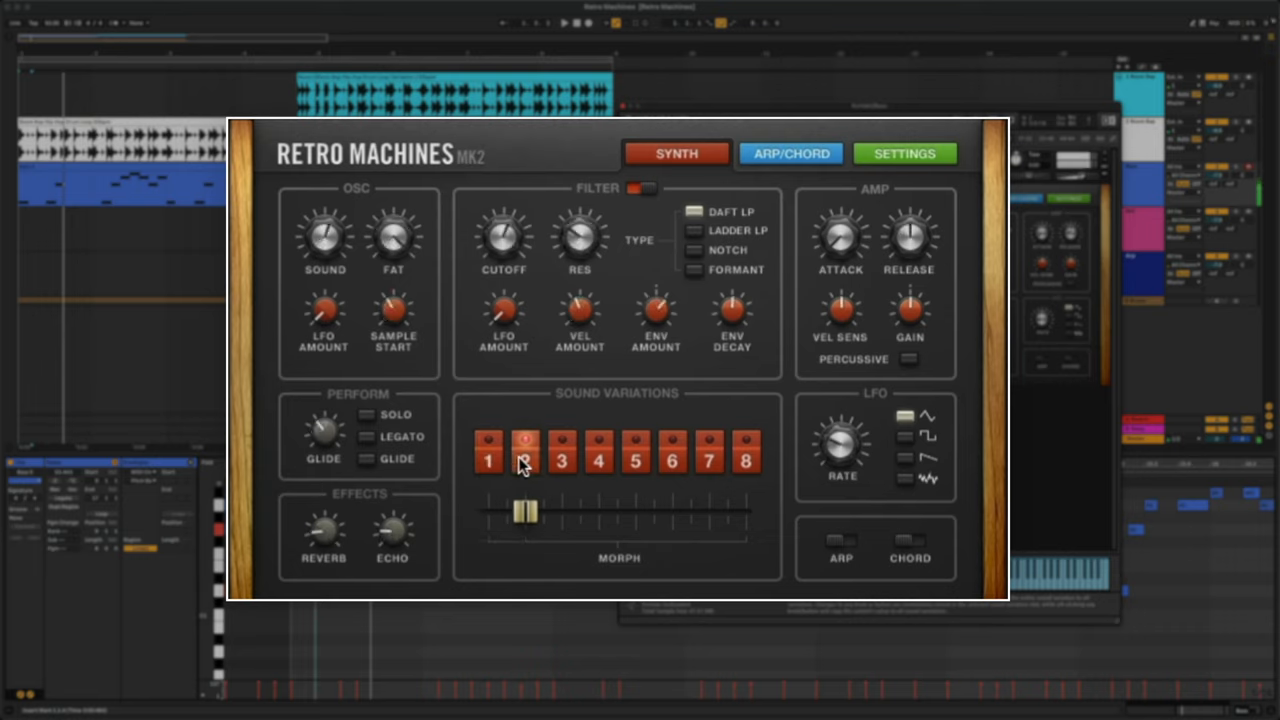
pyautogui.click(562, 445)
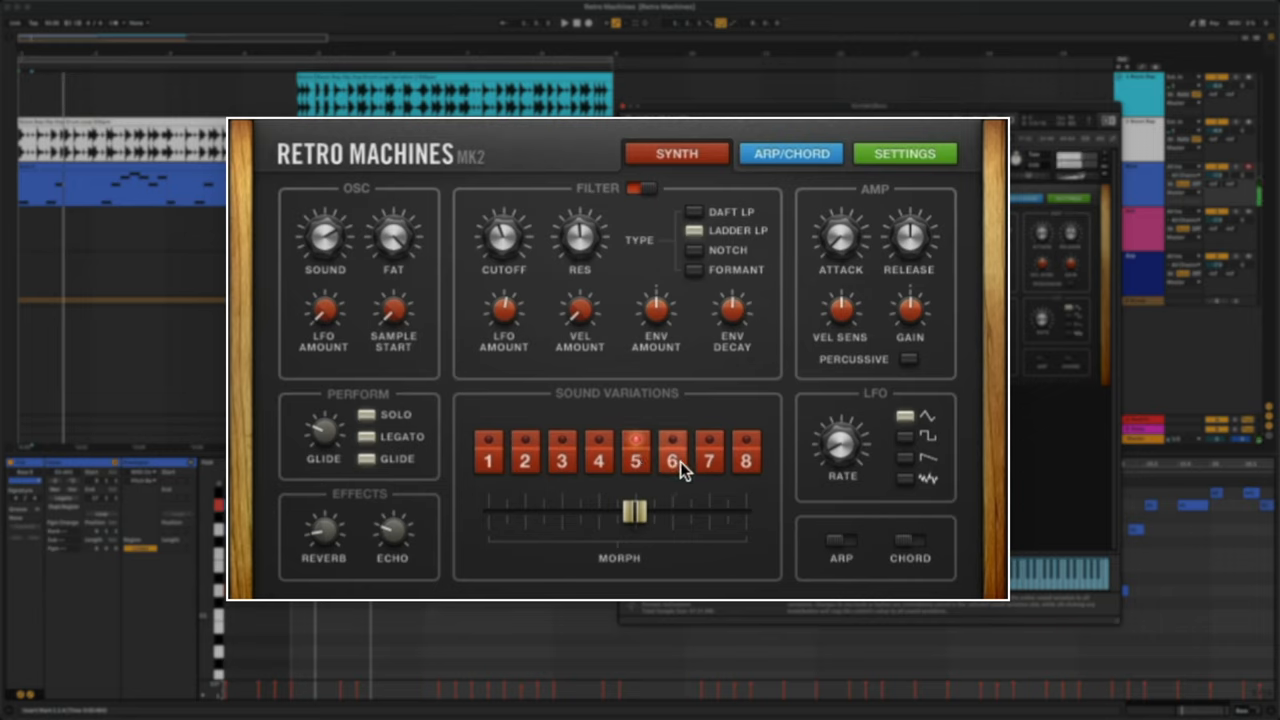
pyautogui.click(672, 452)
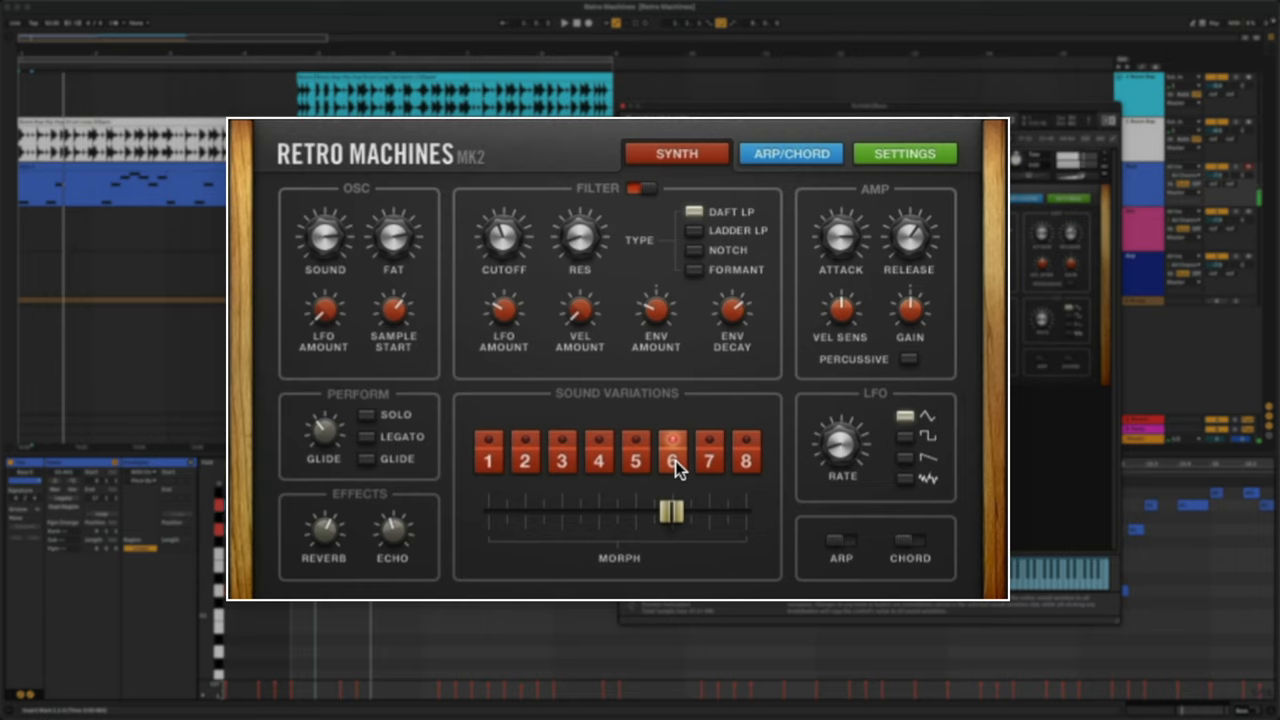
pyautogui.click(709, 459)
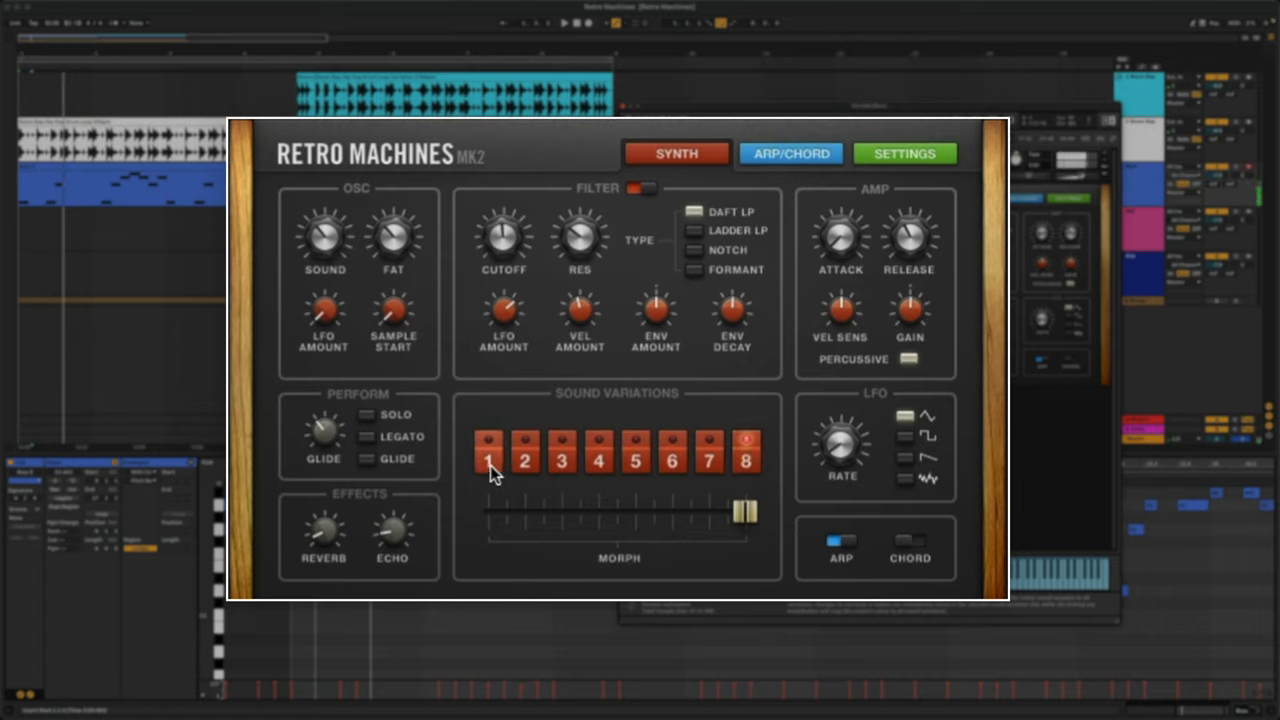
pyautogui.click(635, 452)
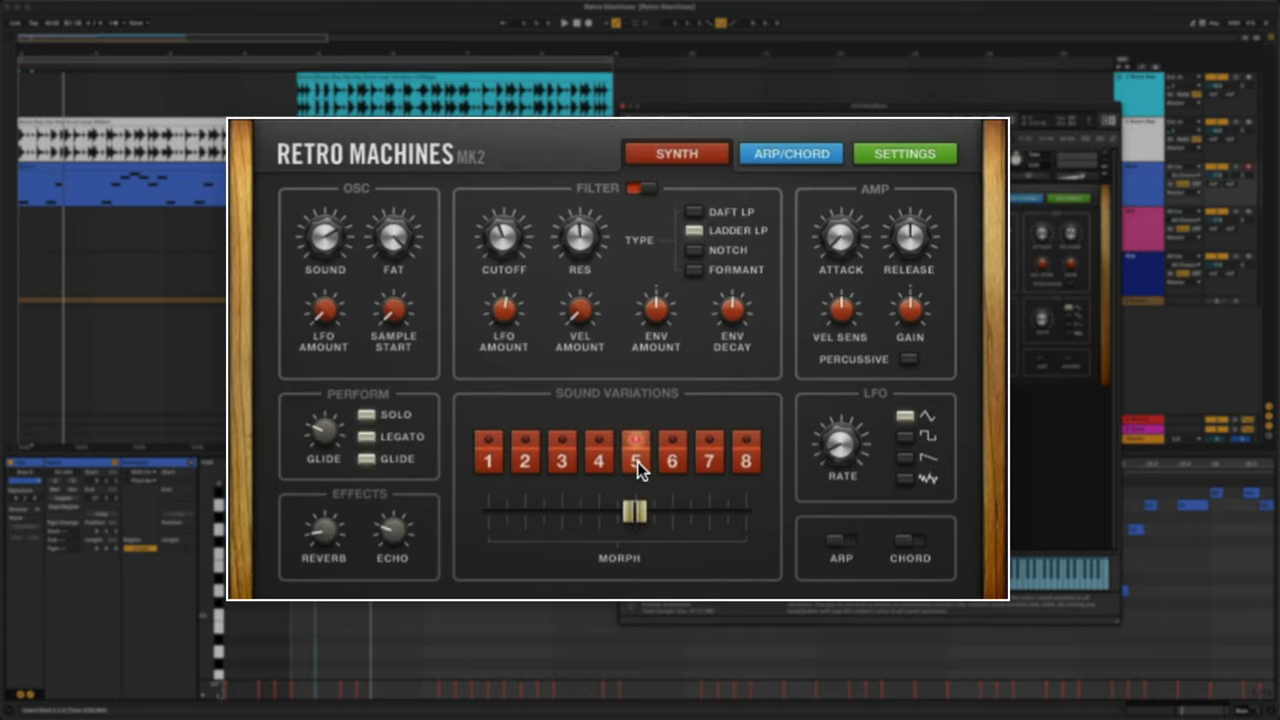
# Bring up the instrument's controller settings page.
pyautogui.click(904, 153)
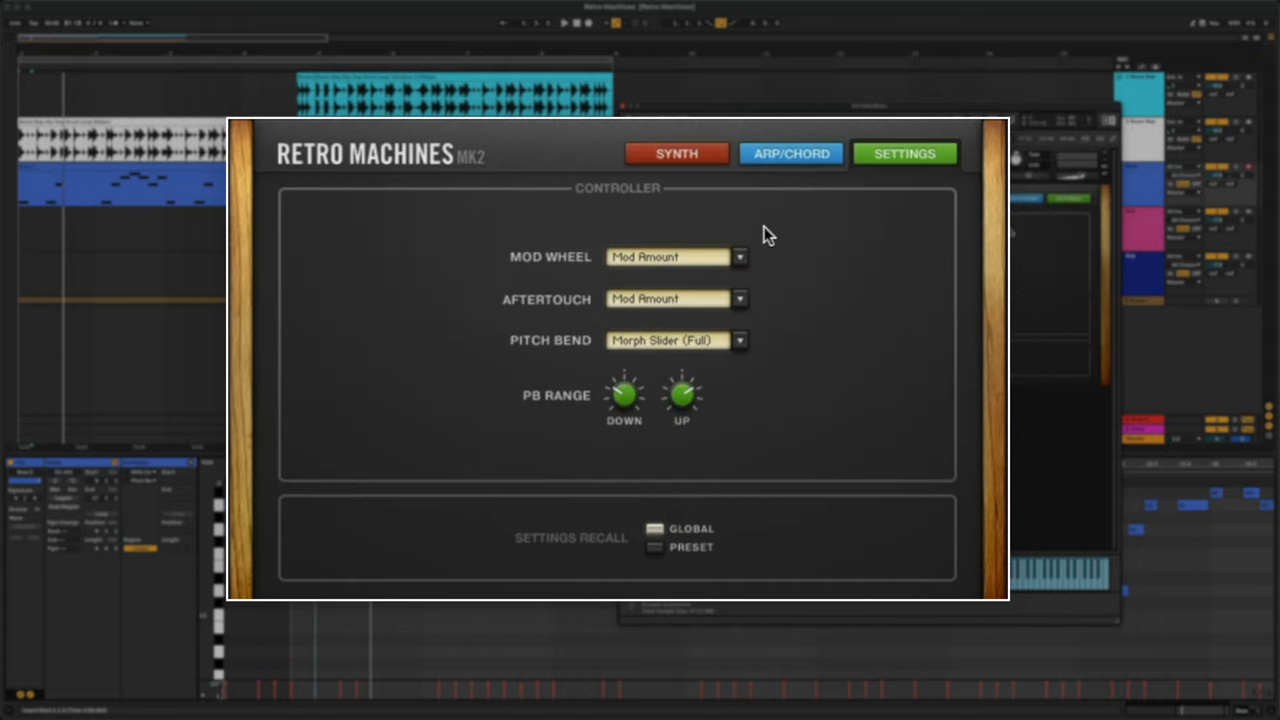
# Assign the mod wheel to Switch Variations.
pyautogui.click(738, 257)
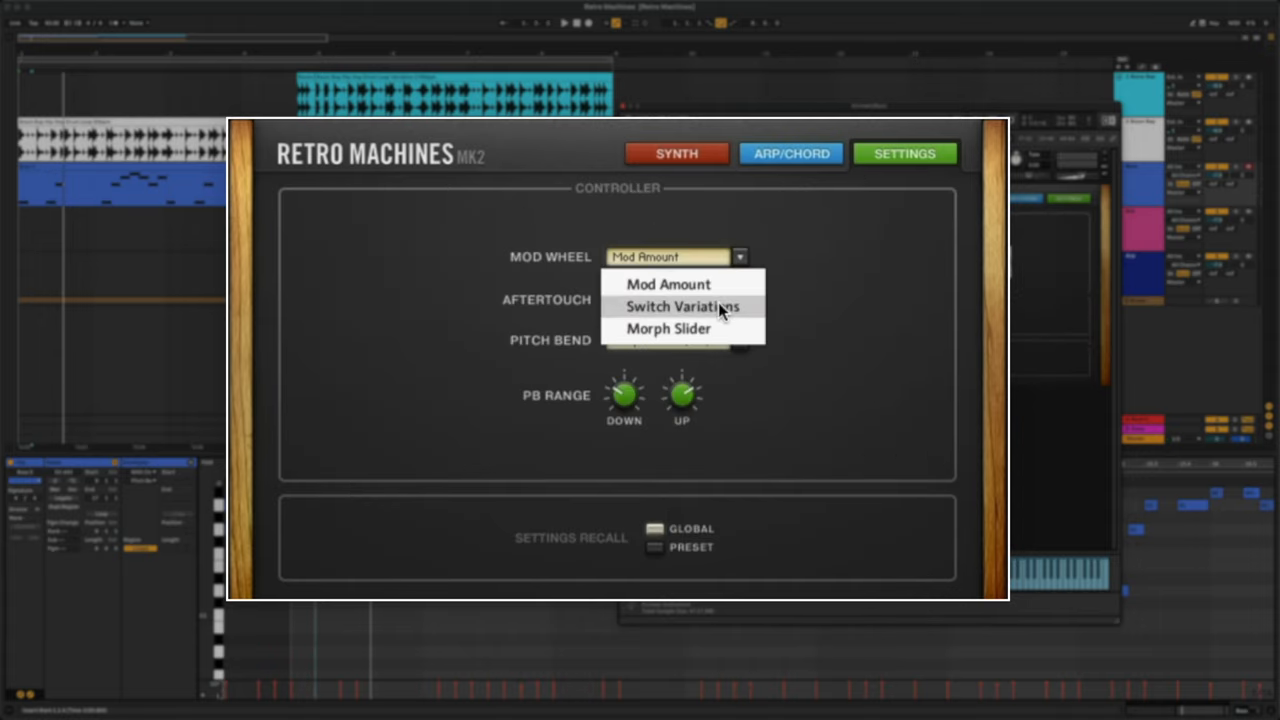
pyautogui.click(683, 306)
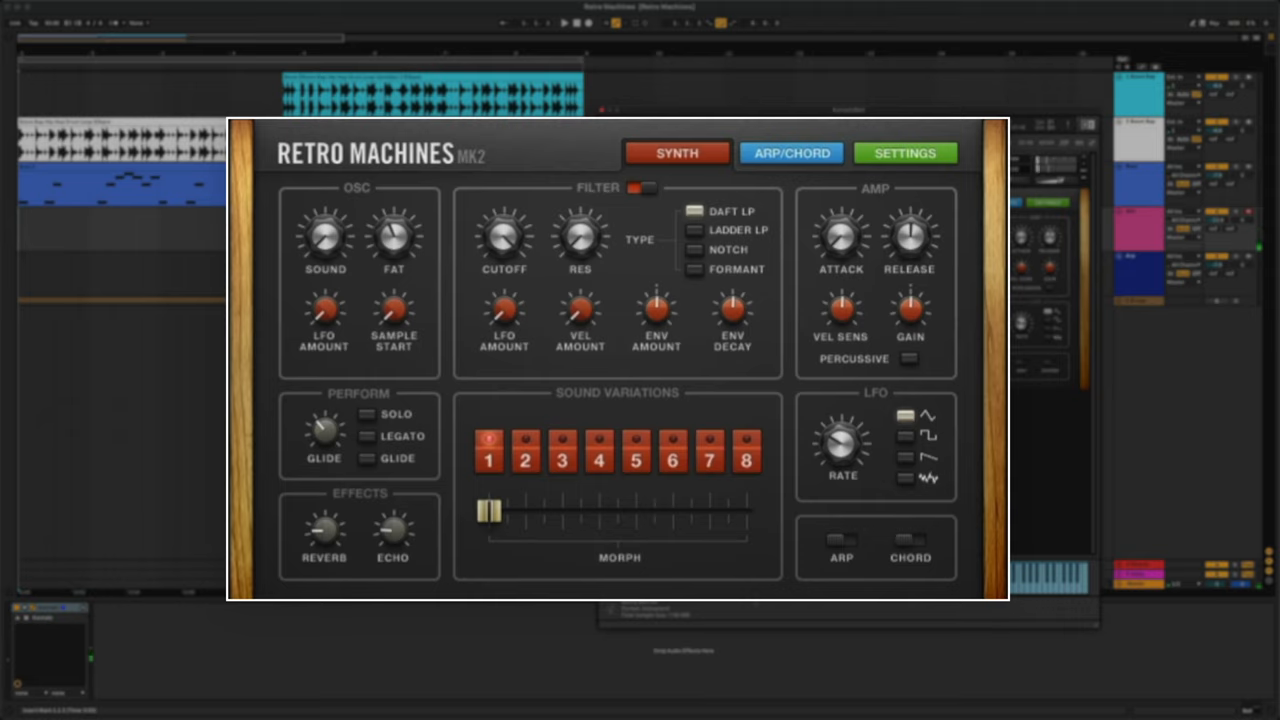
# On the Arp/Chord page, try the Maj Triad chord preset, then settle on Power.
pyautogui.click(791, 153)
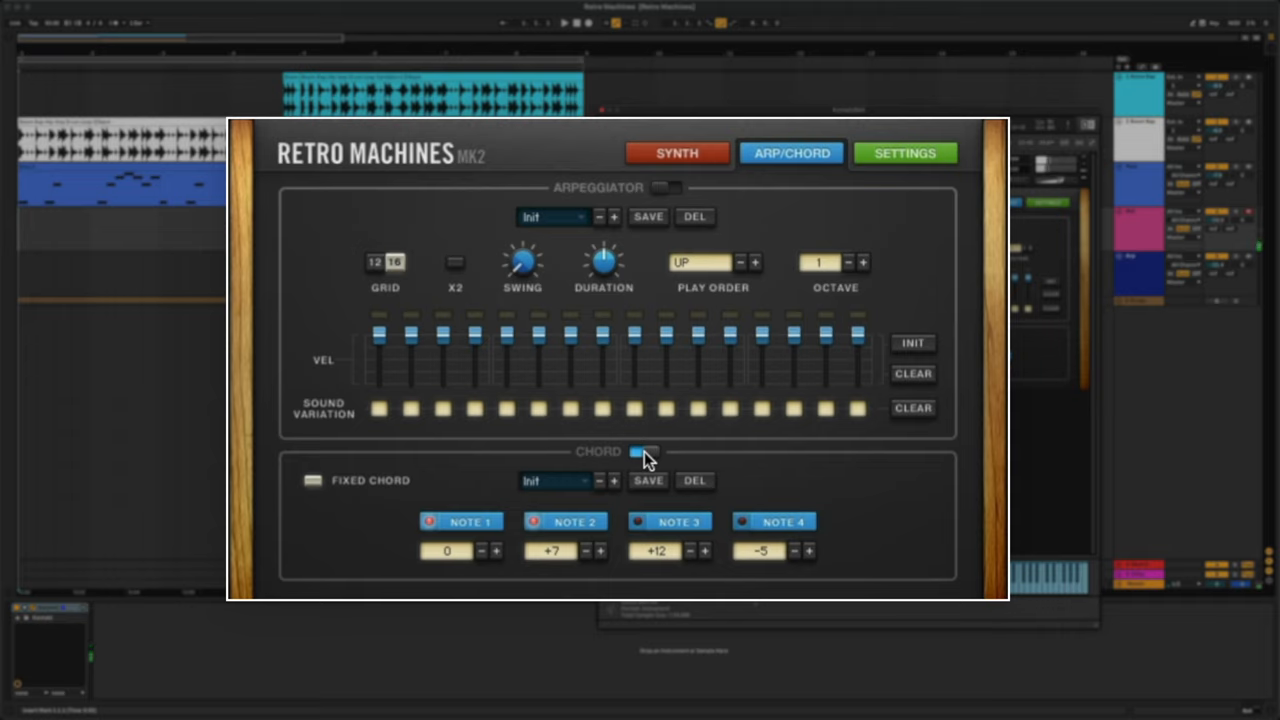
pyautogui.click(555, 481)
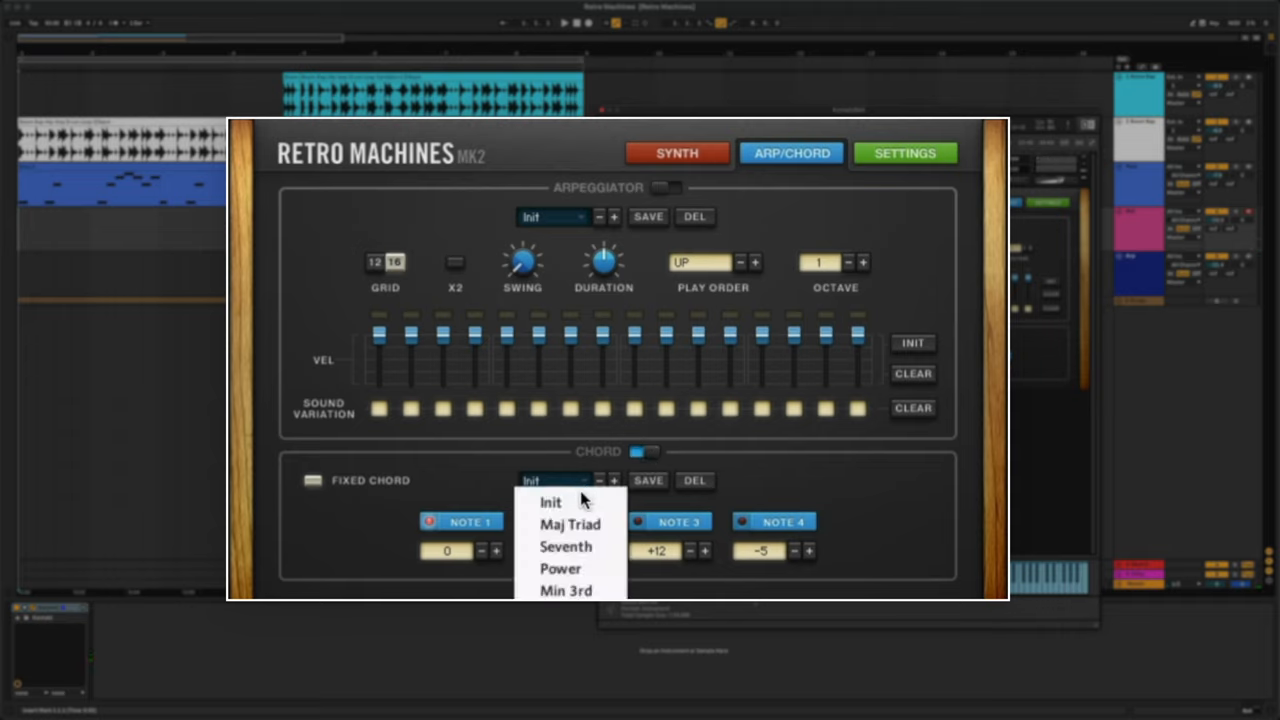
pyautogui.click(570, 524)
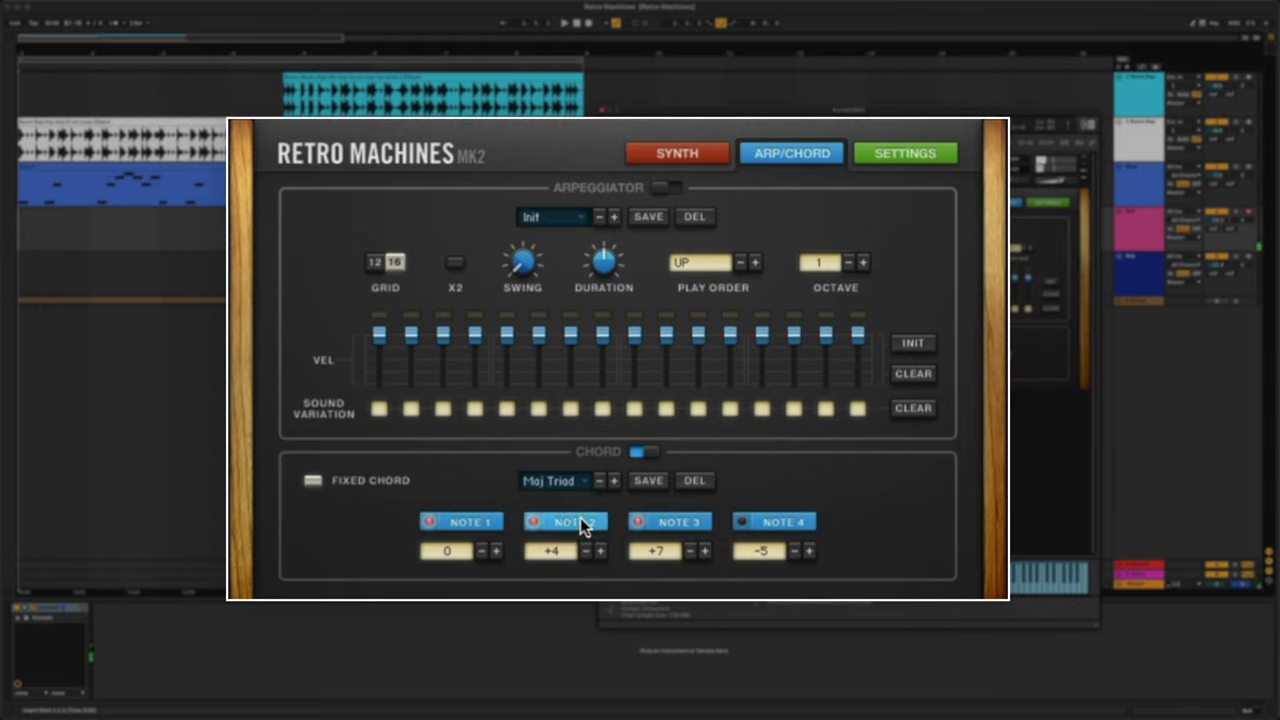
pyautogui.click(554, 481)
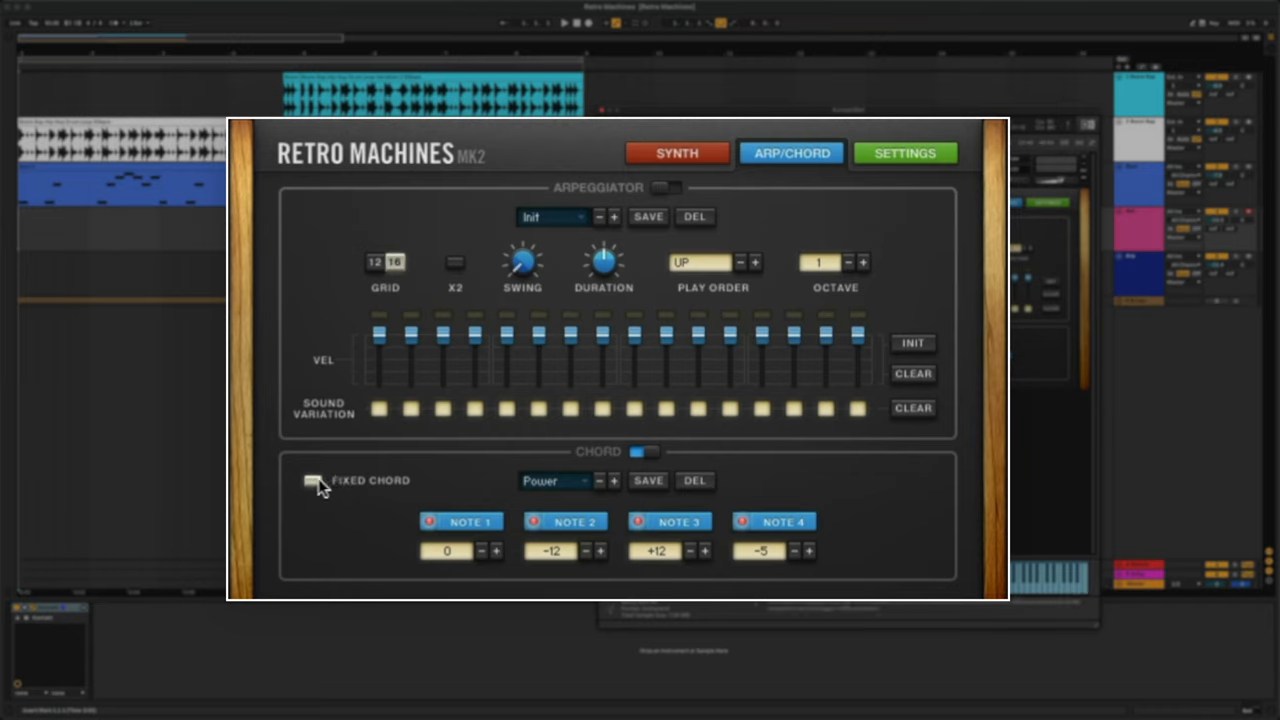
# Toggle fixed chord mode, switch the chord preset to Minor 1 and transpose it to D (+2).
pyautogui.click(313, 481)
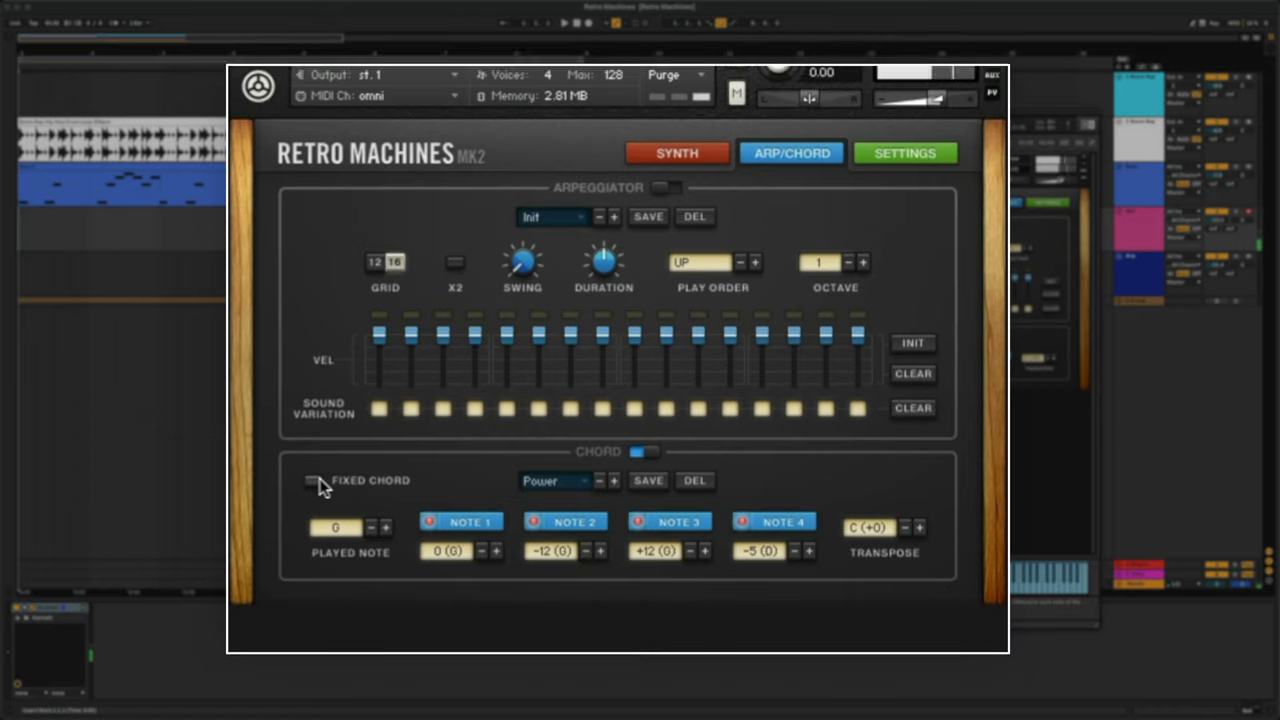
pyautogui.click(555, 481)
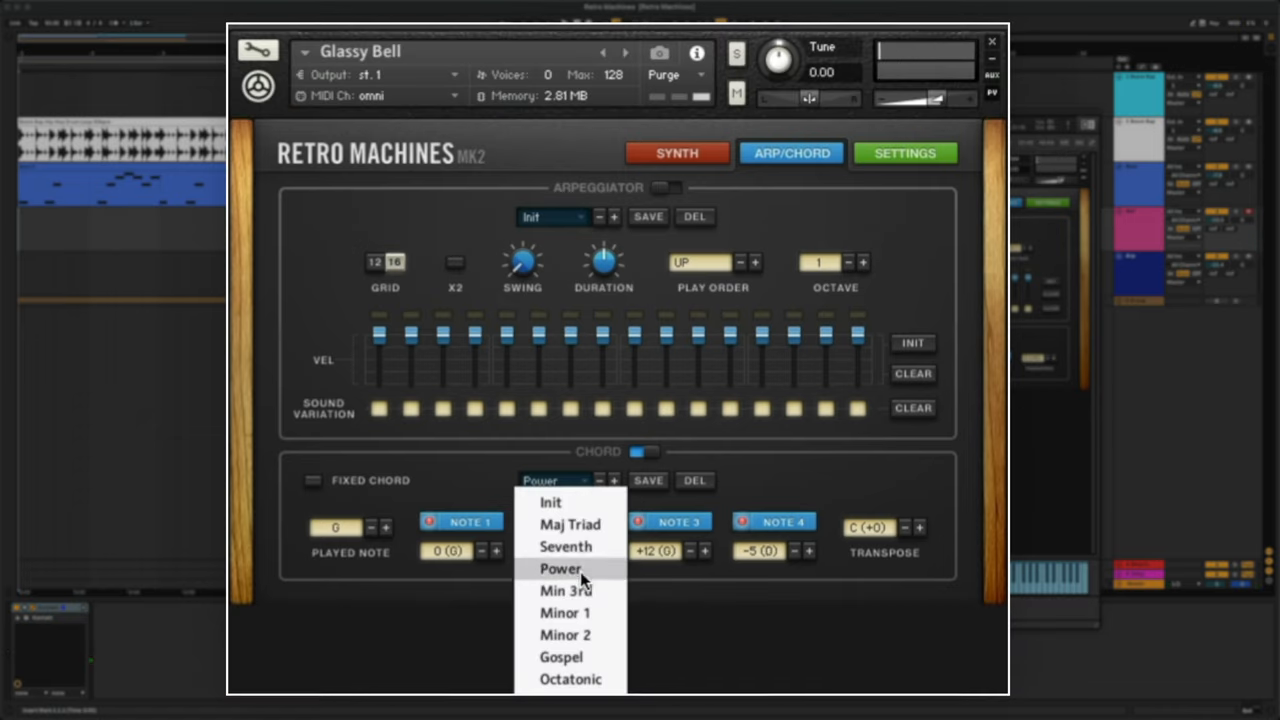
pyautogui.click(565, 612)
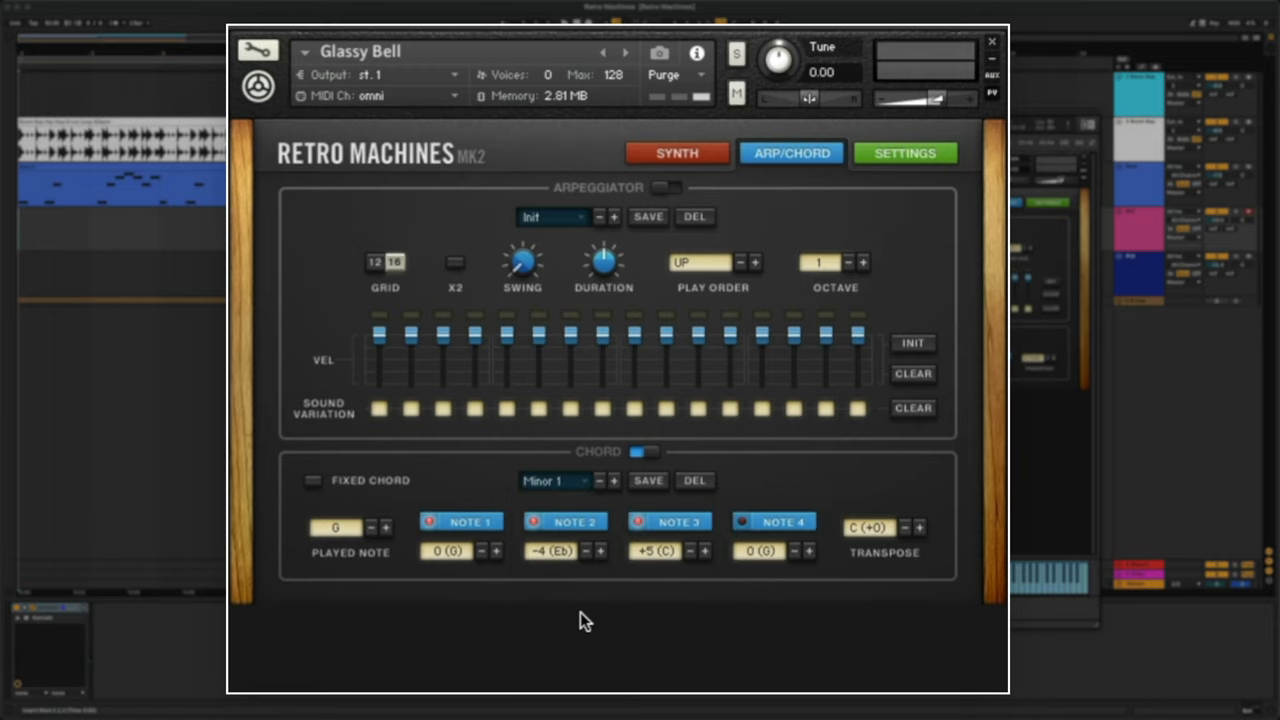
pyautogui.click(870, 527)
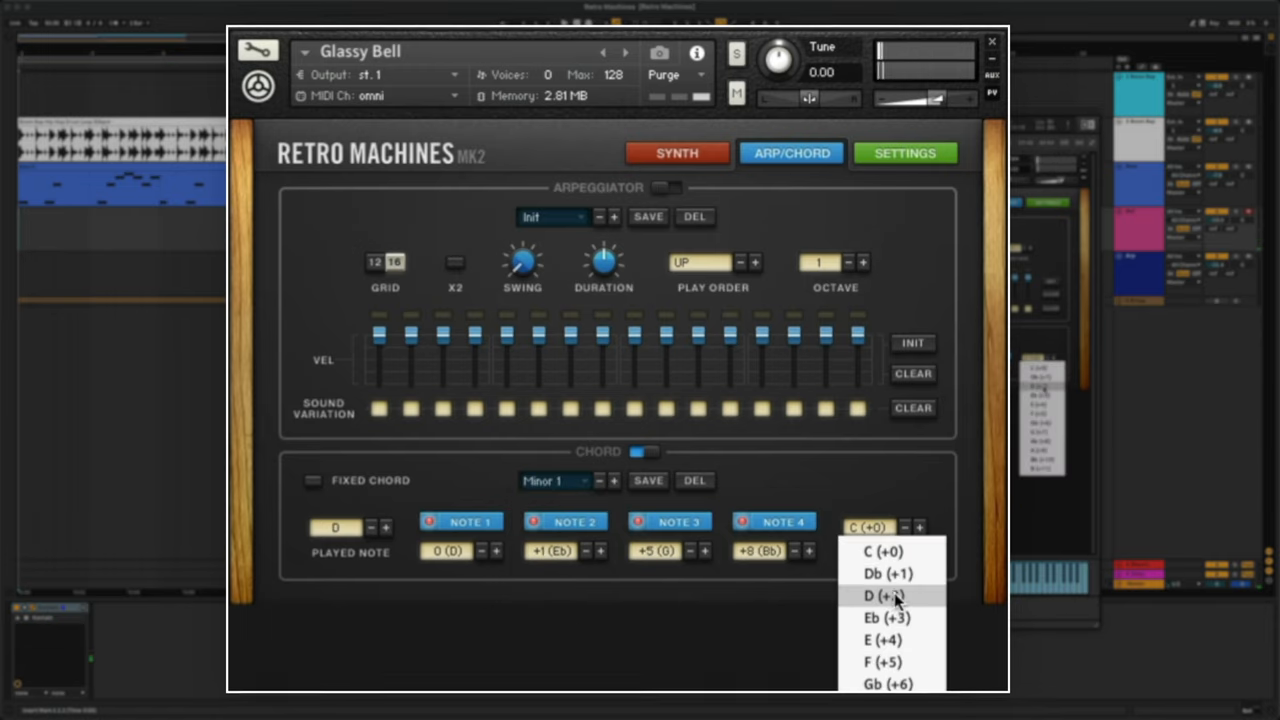
pyautogui.click(884, 595)
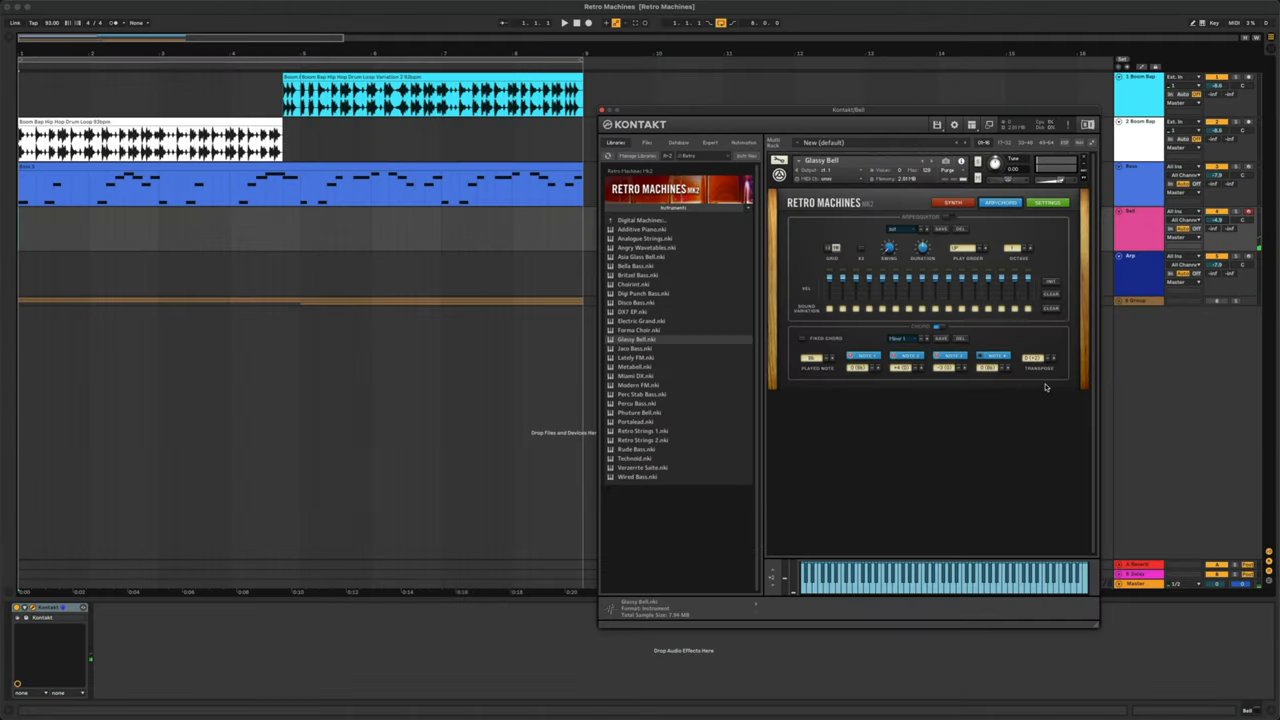
# Return Retro Machines to its Synth page for the Glassy Bell.
pyautogui.click(952, 202)
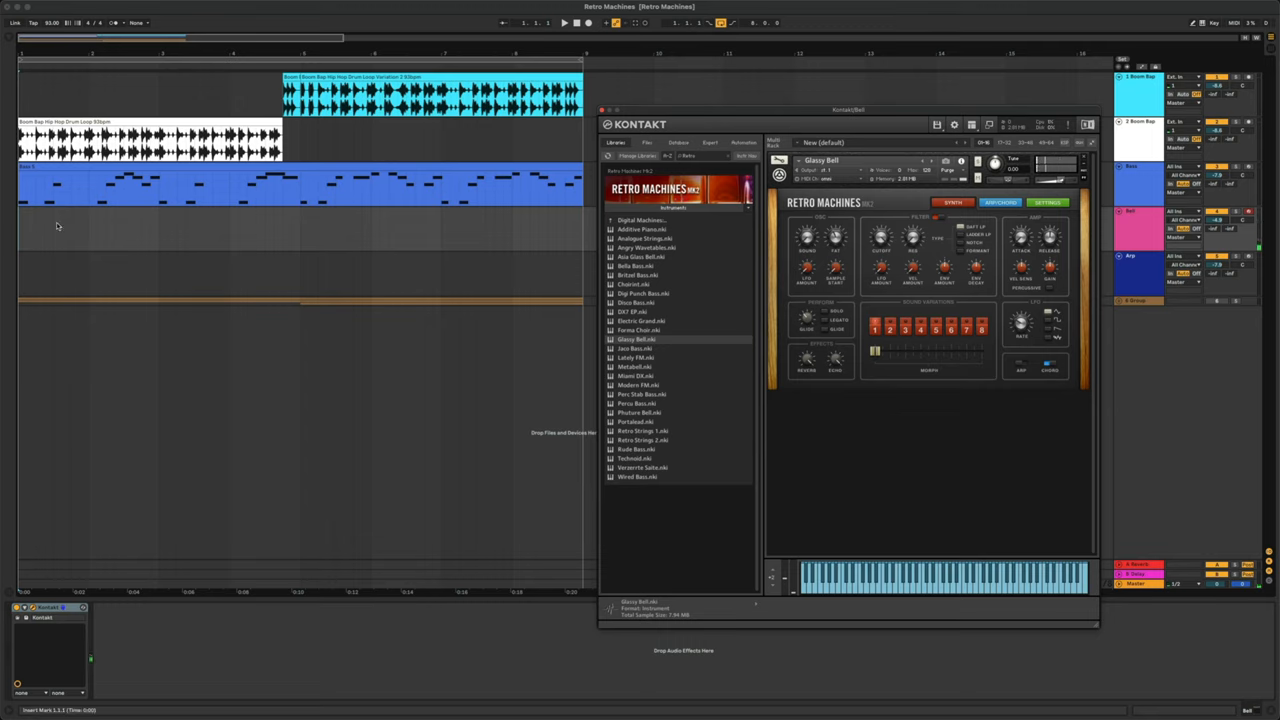
# Create a MIDI clip at the start of the Bell lane and place its melody notes.
pyautogui.click(588, 23)
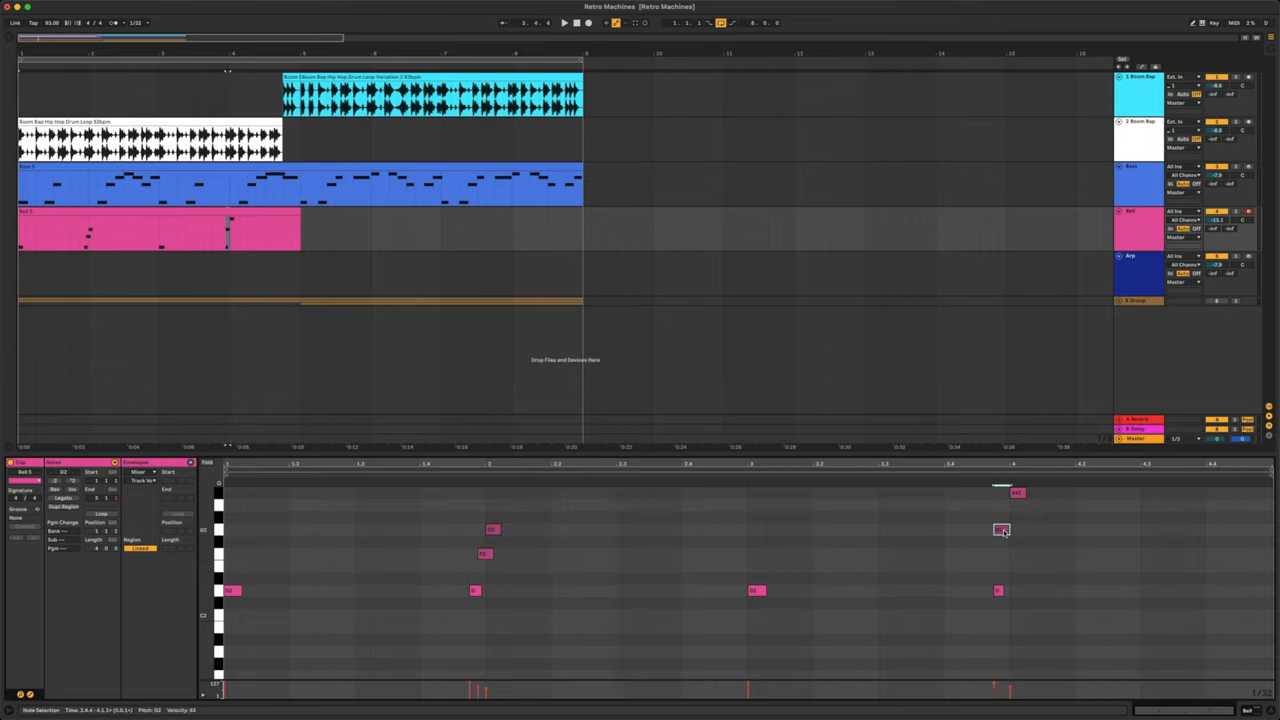
pyautogui.click(1000, 530)
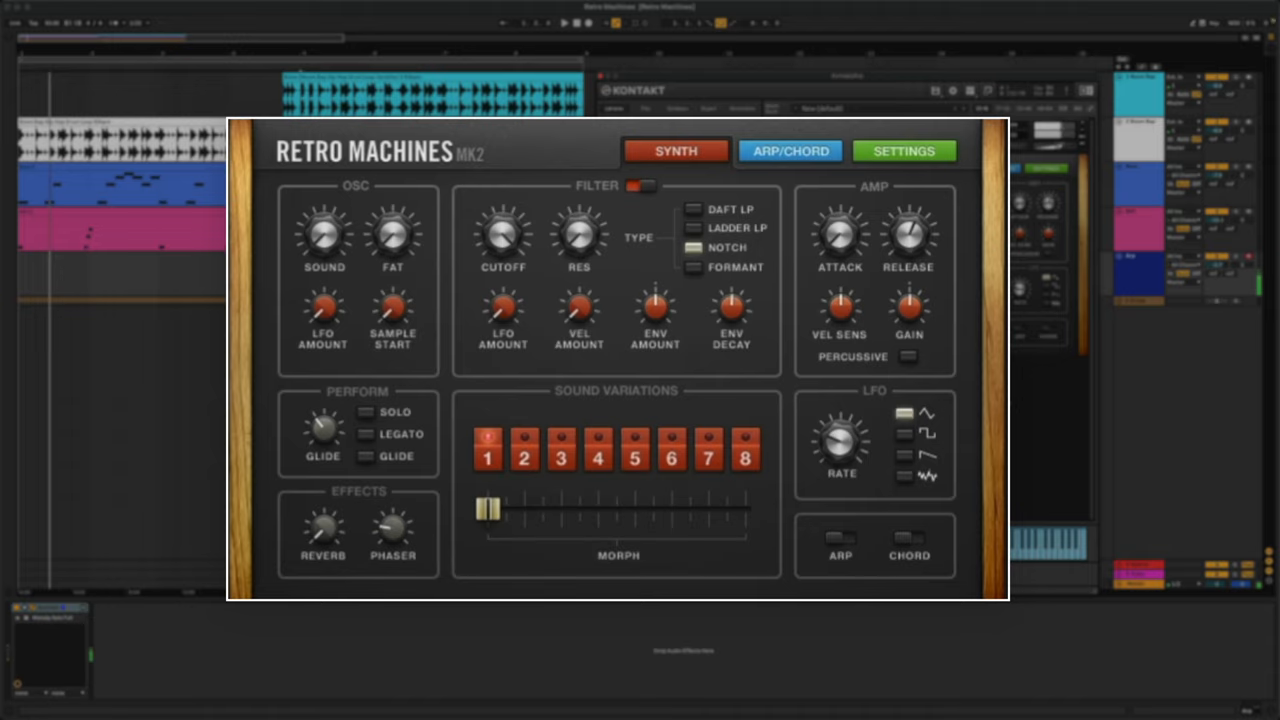
# On the Arp/Chord page, keep the arpeggio at normal rate and load the Move Sld pattern.
pyautogui.click(790, 151)
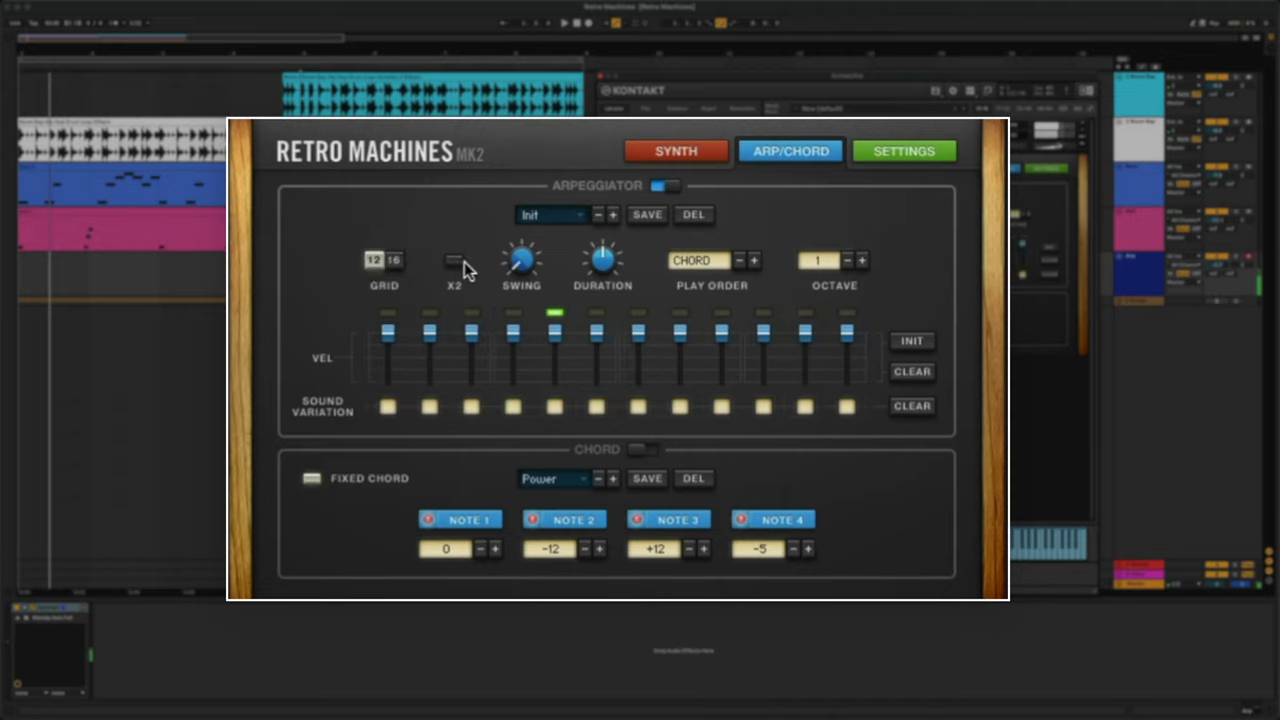
pyautogui.moveTo(452, 268)
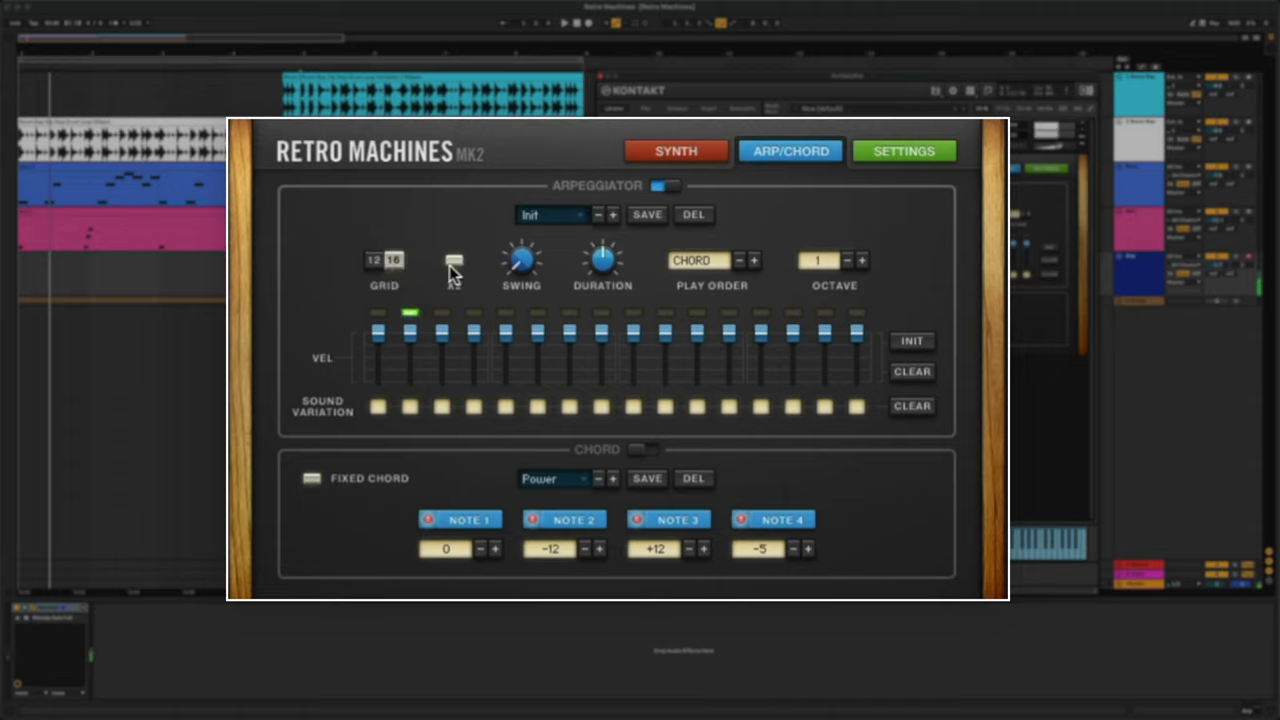
pyautogui.click(454, 261)
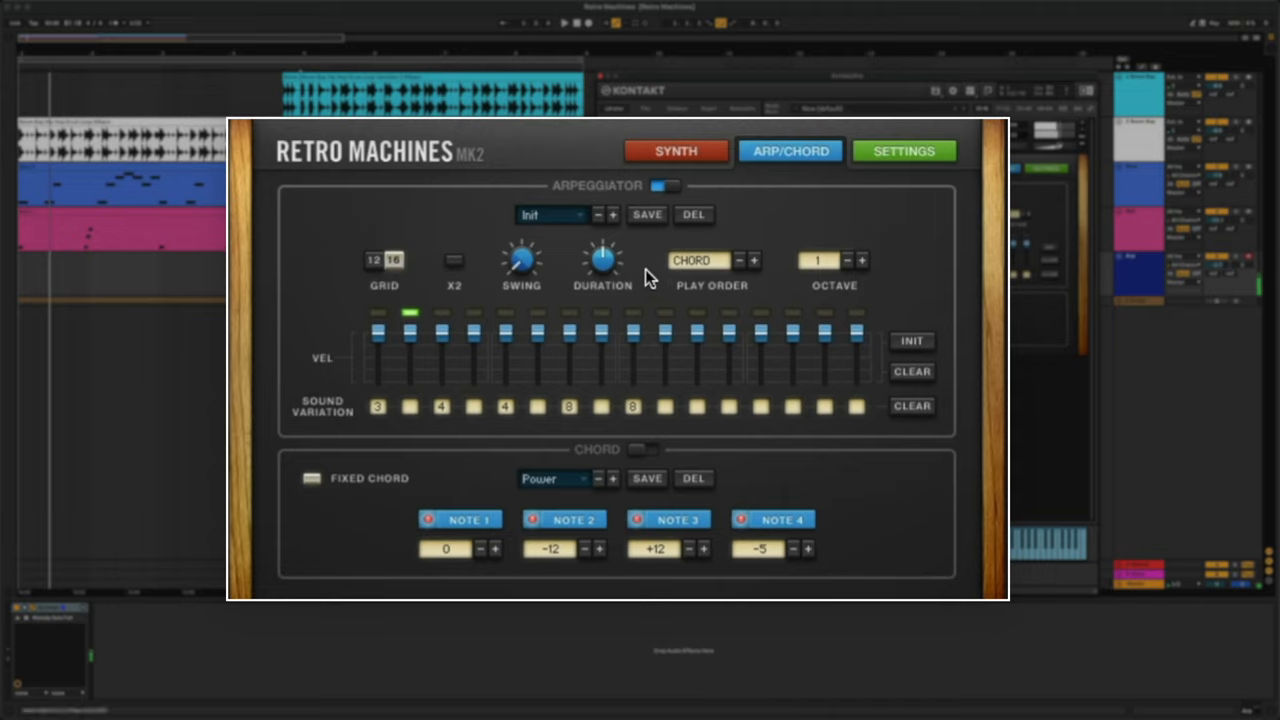
pyautogui.moveTo(585, 230)
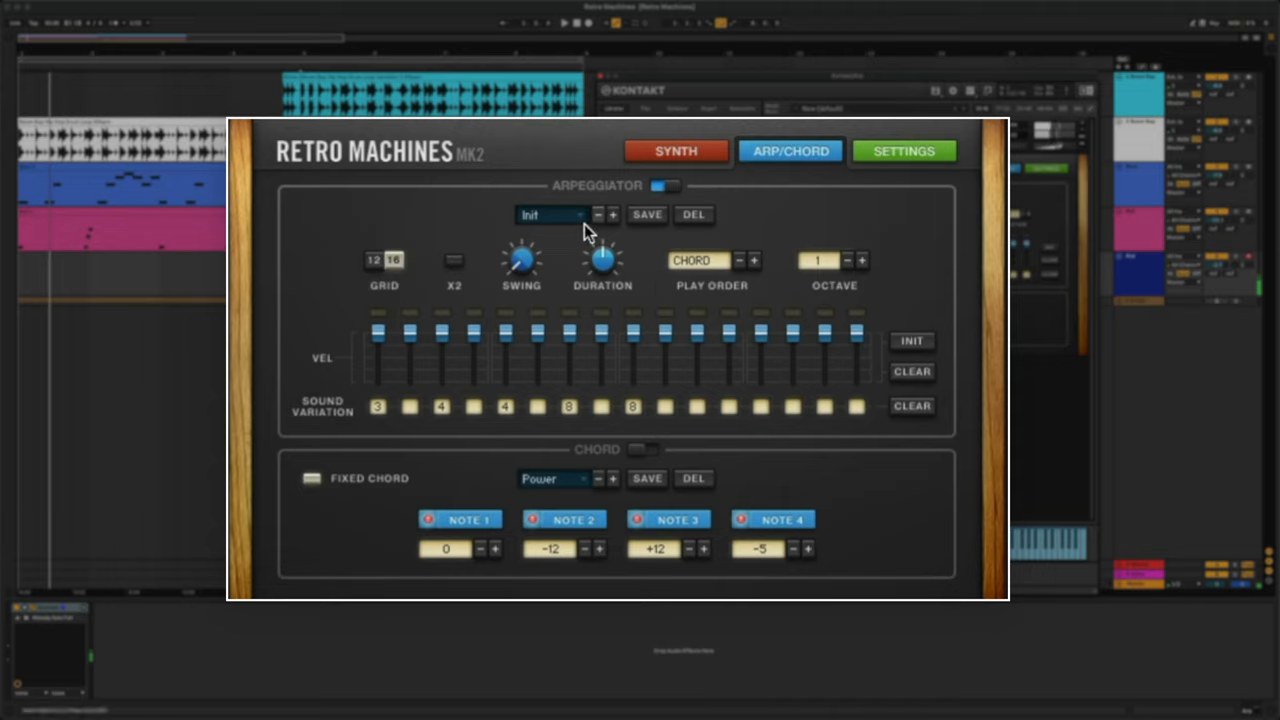
pyautogui.click(550, 214)
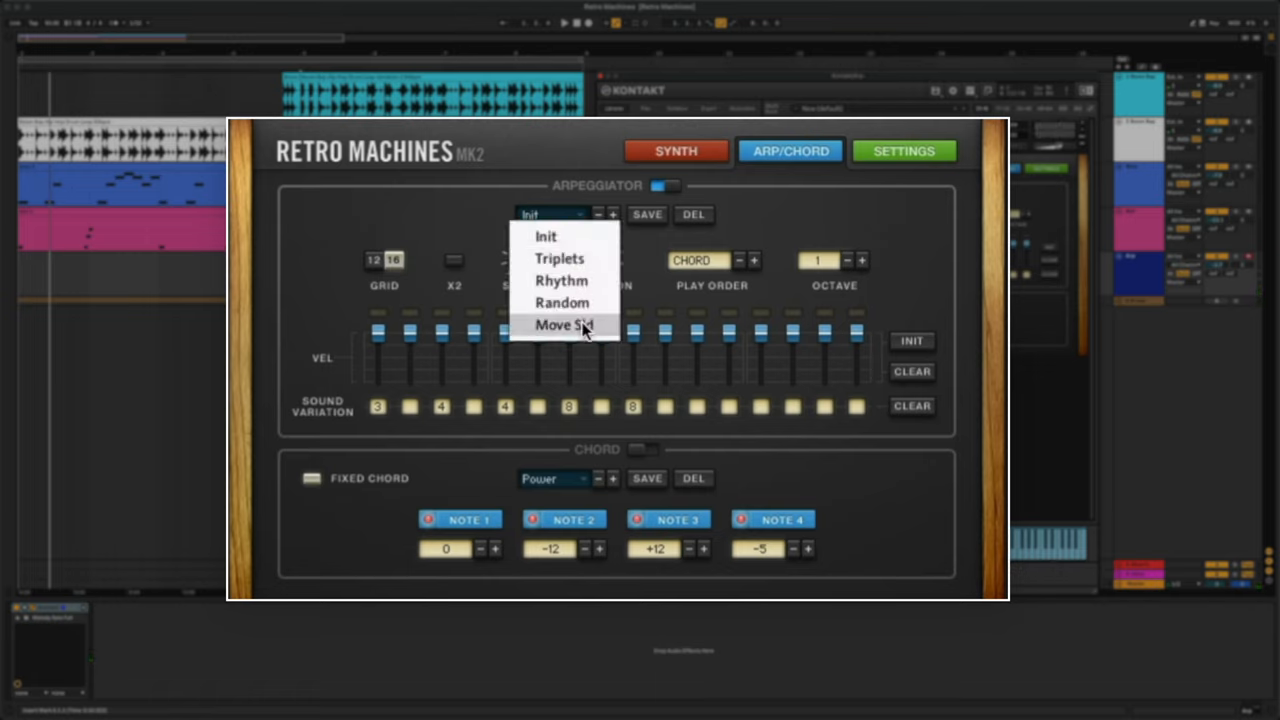
pyautogui.click(565, 325)
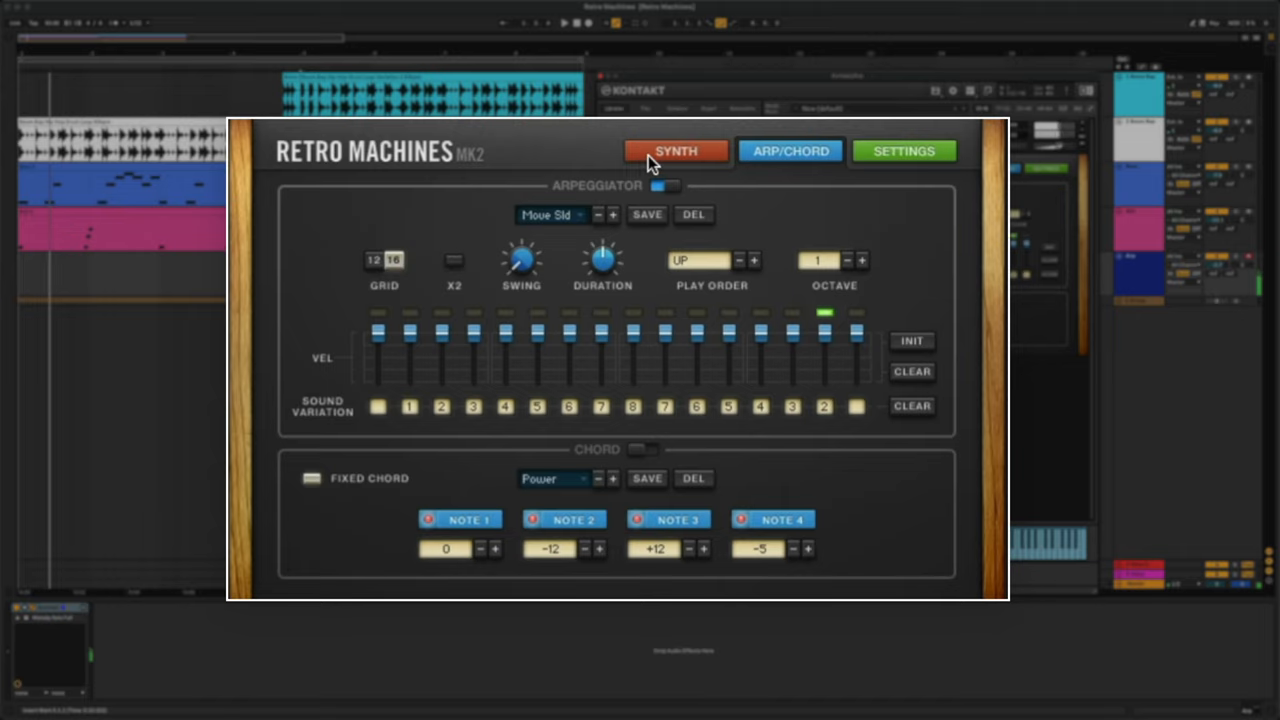
# On the Synth page, sweep the morph across the variations and settle it partway up.
pyautogui.click(675, 151)
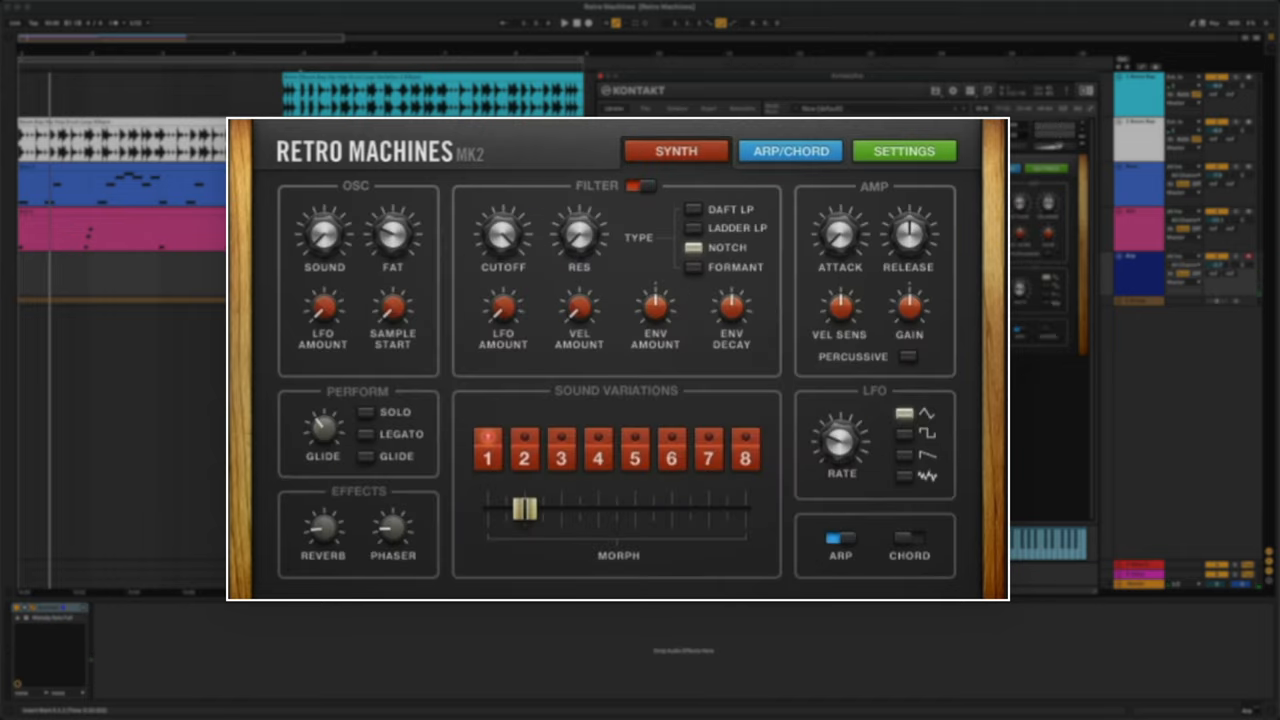
pyautogui.moveTo(525, 509); pyautogui.dragTo(710, 509)
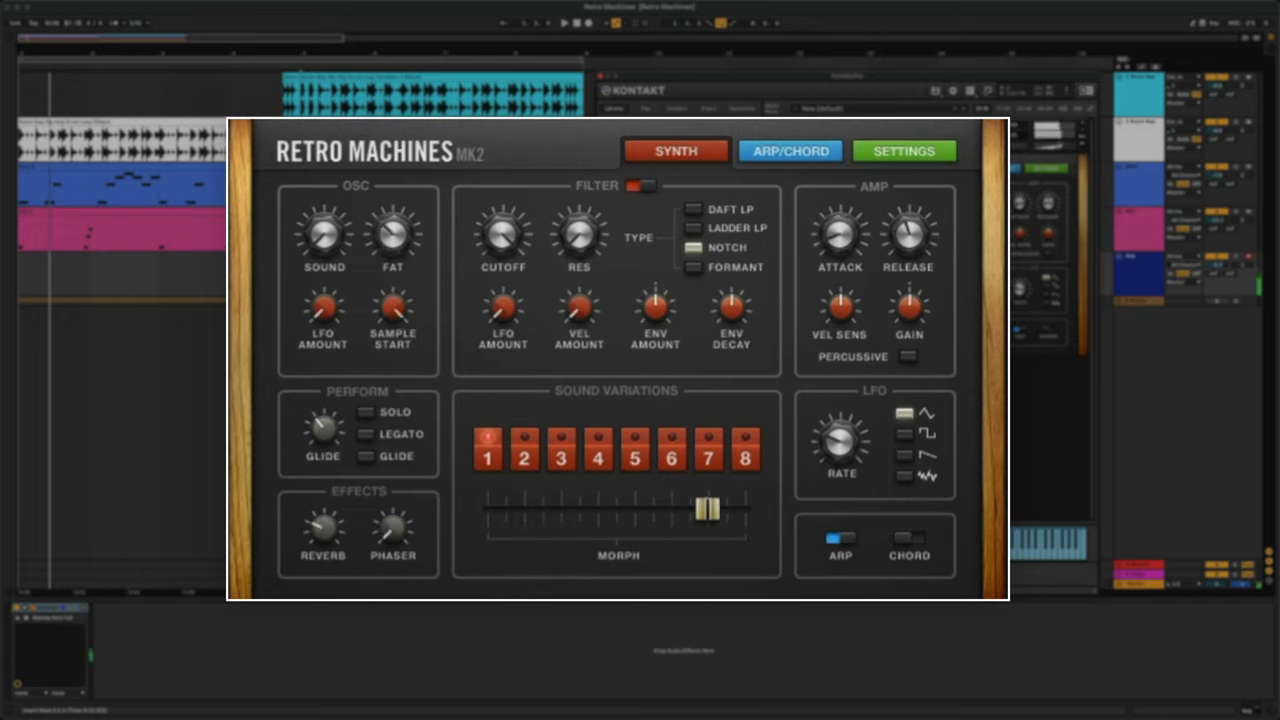
pyautogui.moveTo(710, 508); pyautogui.dragTo(635, 508)
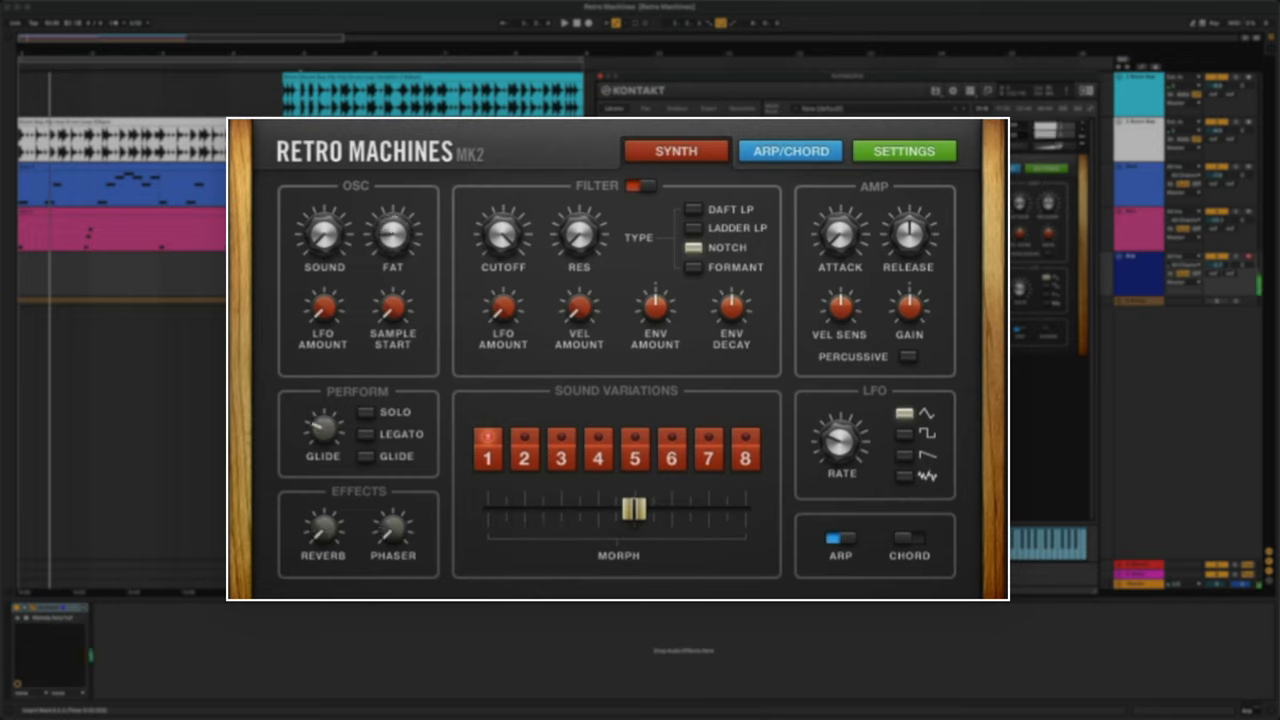
pyautogui.moveTo(635, 510); pyautogui.dragTo(525, 510)
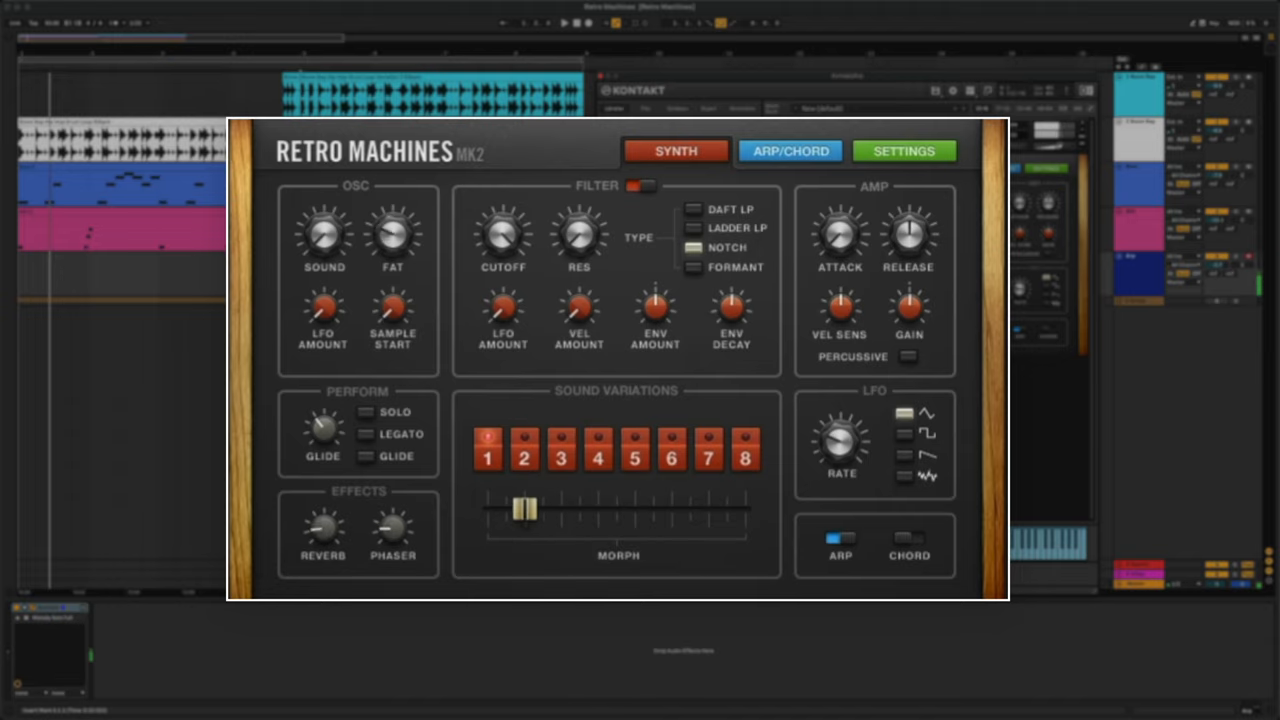
pyautogui.moveTo(525, 510); pyautogui.dragTo(705, 510)
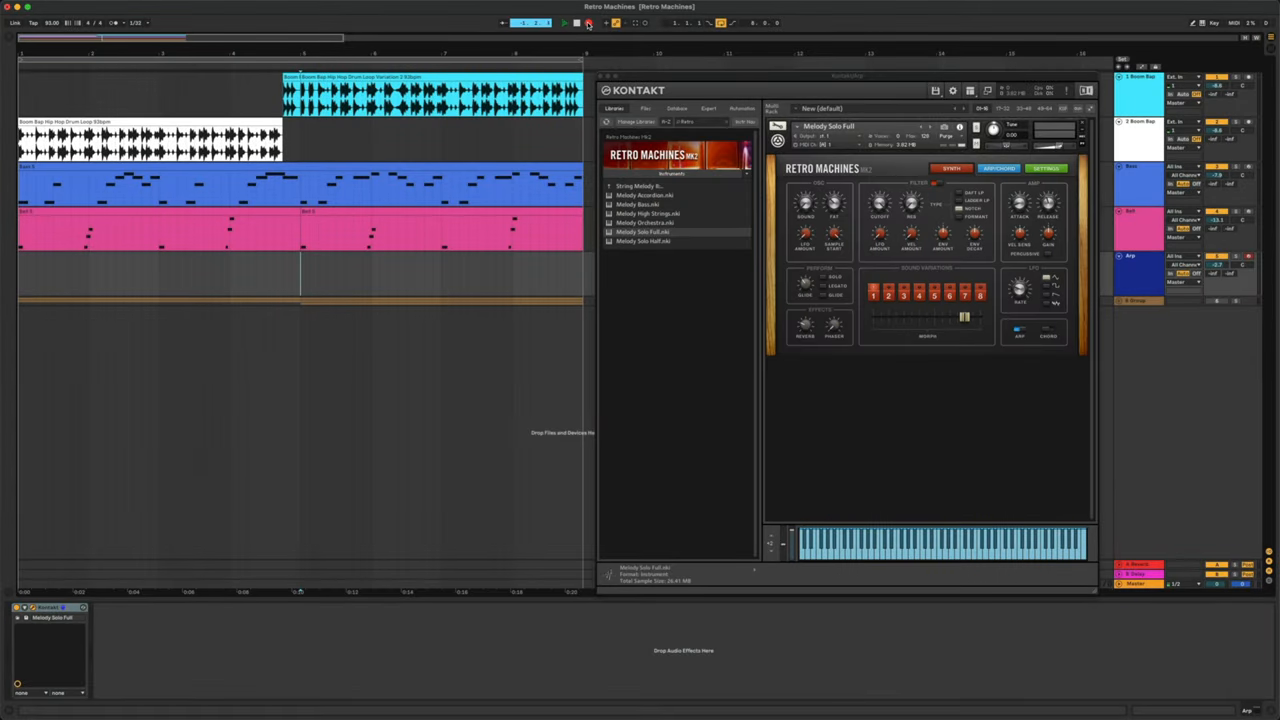
# Start recording a new clip on the Arp track.
pyautogui.click(563, 22)
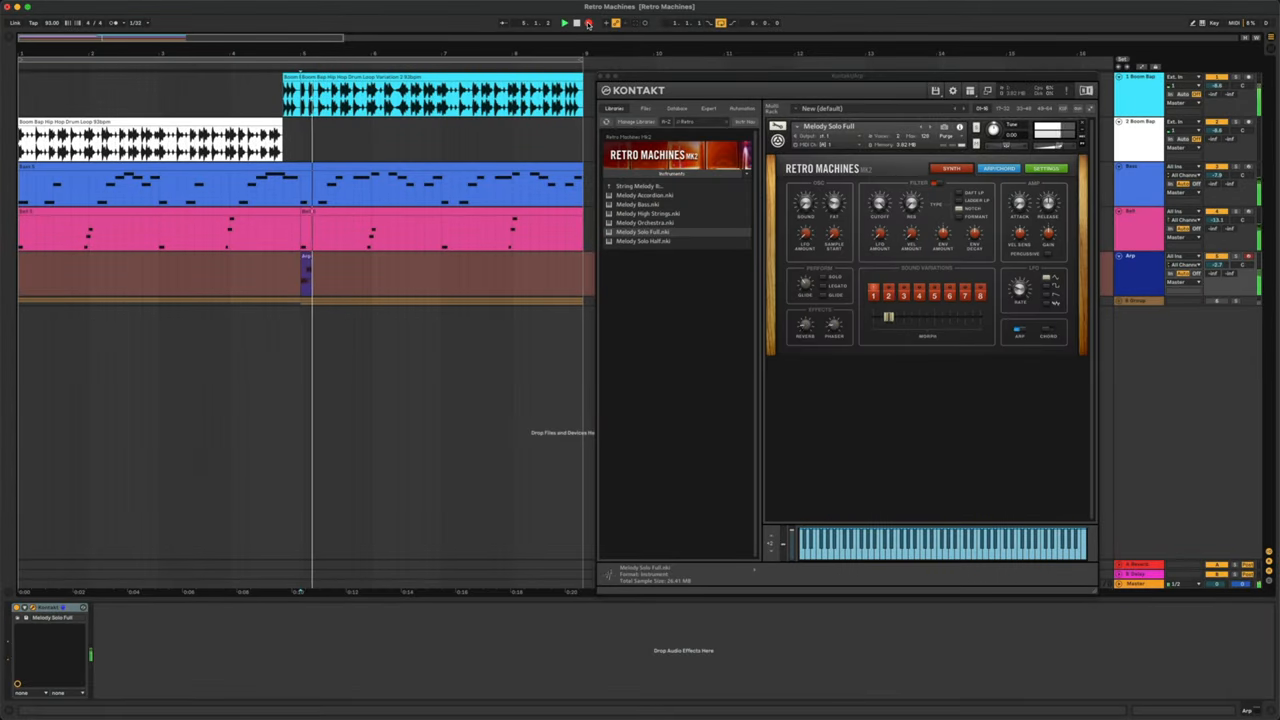